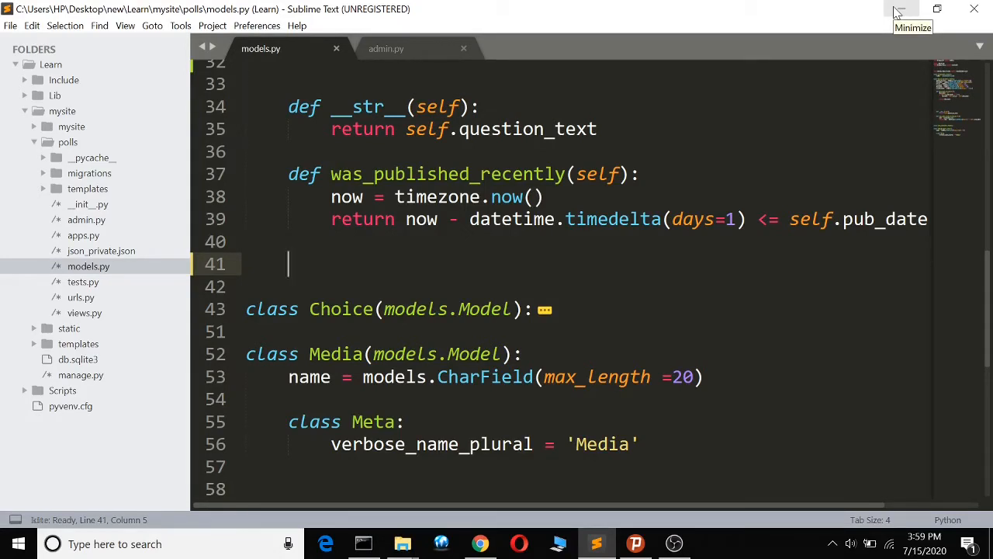
pyautogui.moveTo(419, 48)
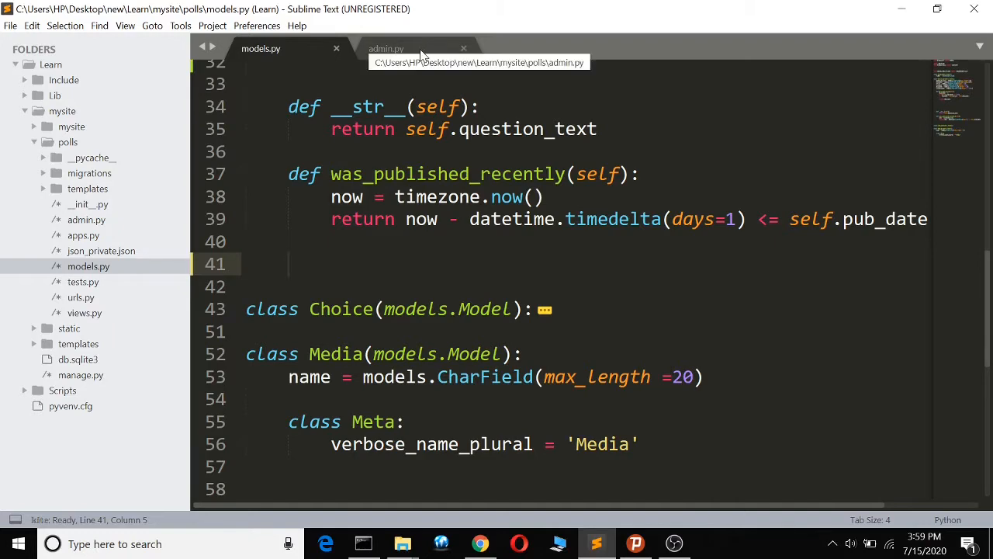
# Review models.py briefly, then settle on admin.py scrolled to the QuestionAdminSite class.
pyautogui.click(386, 48)
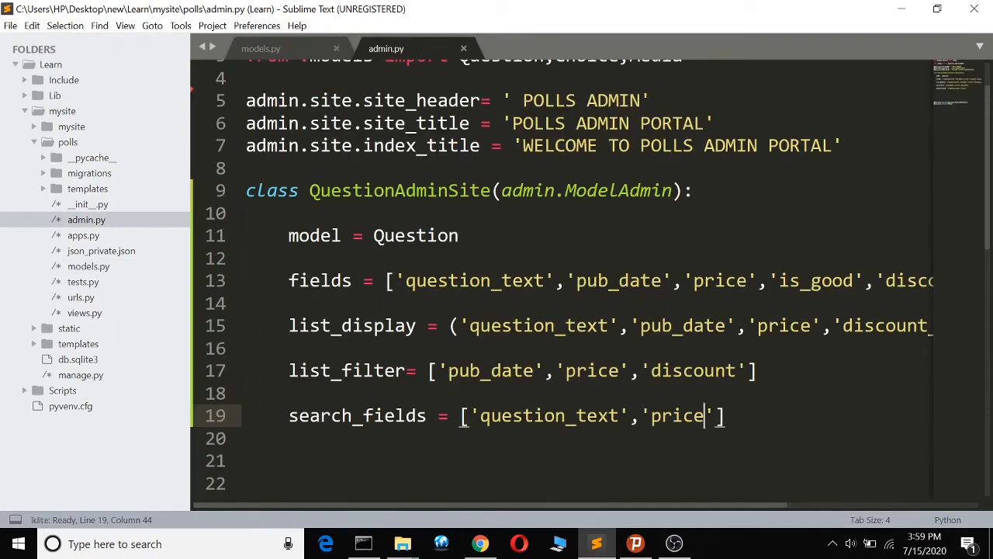
pyautogui.scroll(-3)
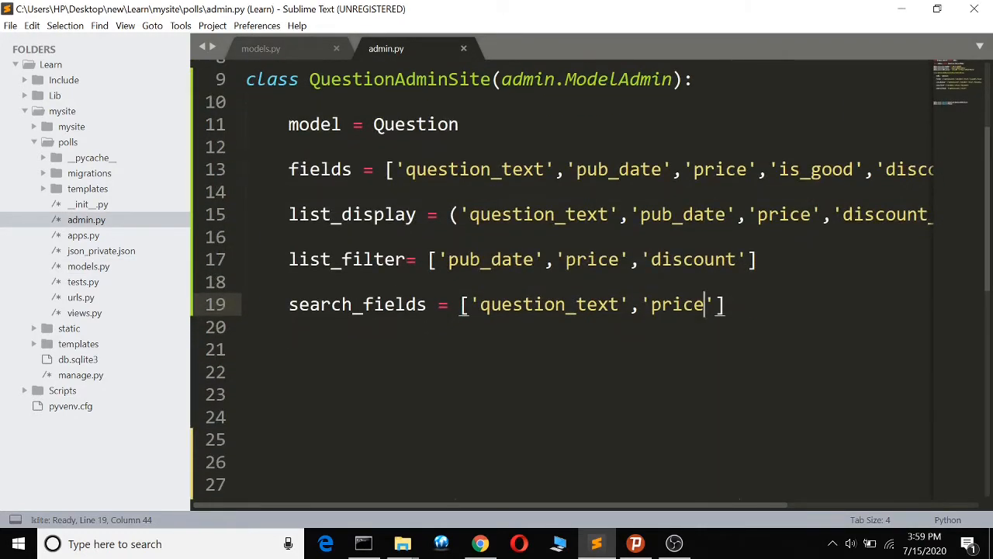
pyautogui.click(261, 48)
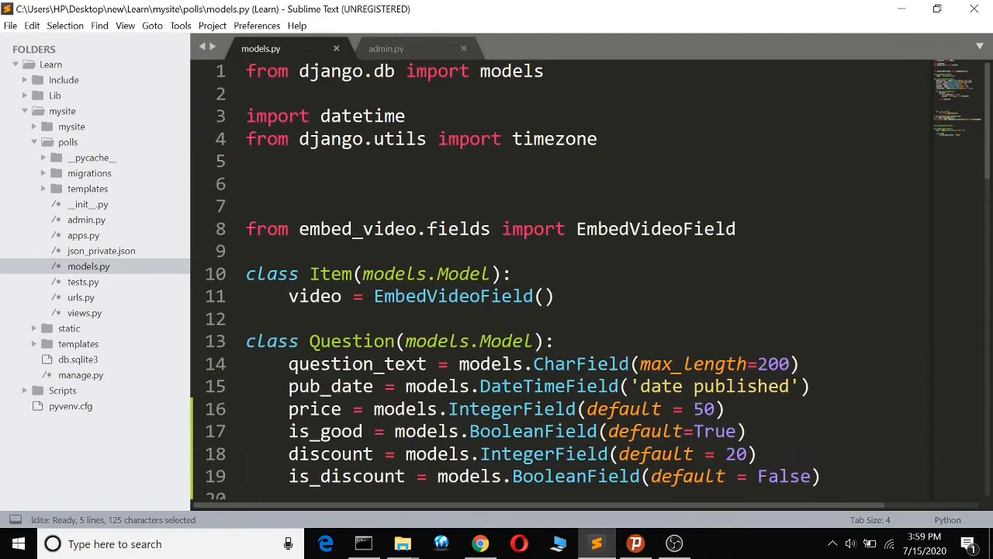
pyautogui.click(555, 342)
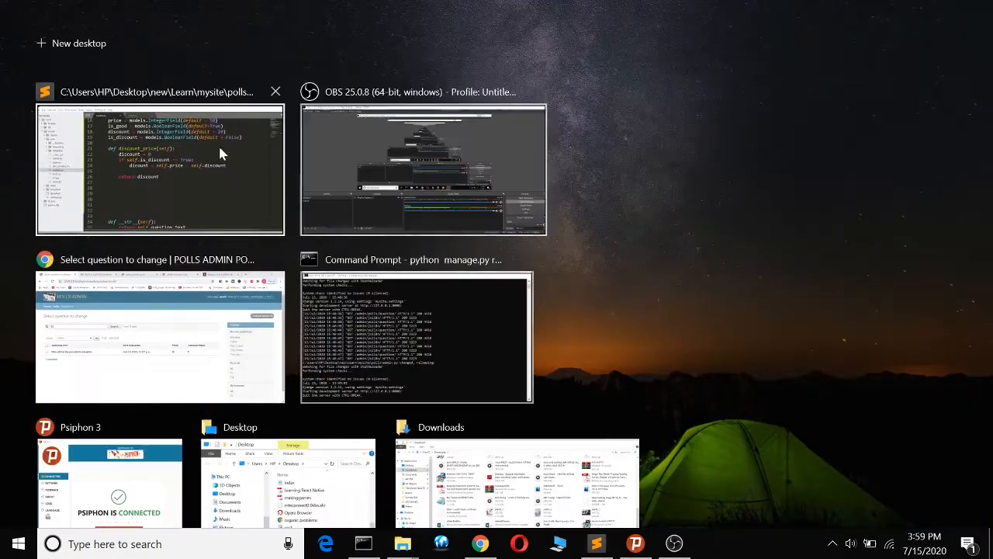
pyautogui.click(160, 170)
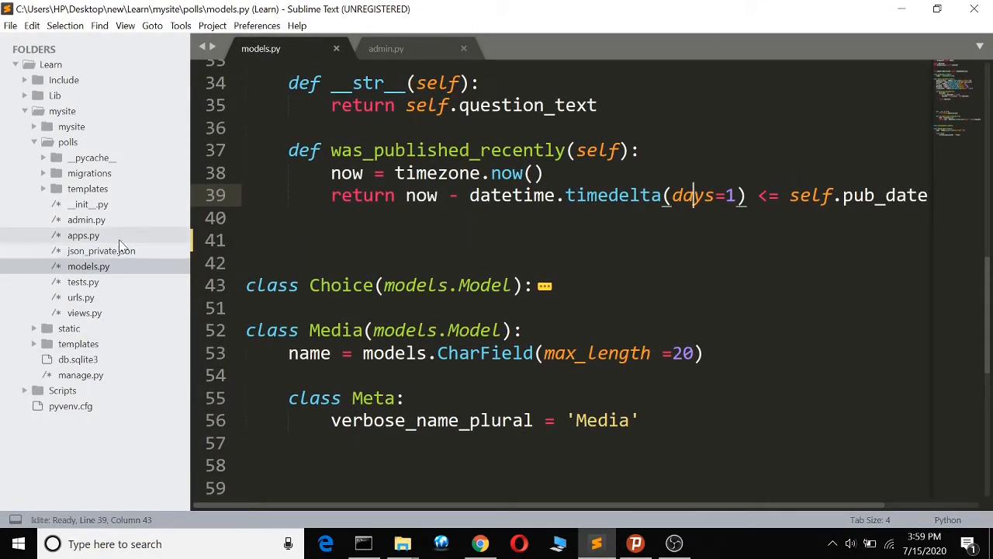
pyautogui.click(386, 49)
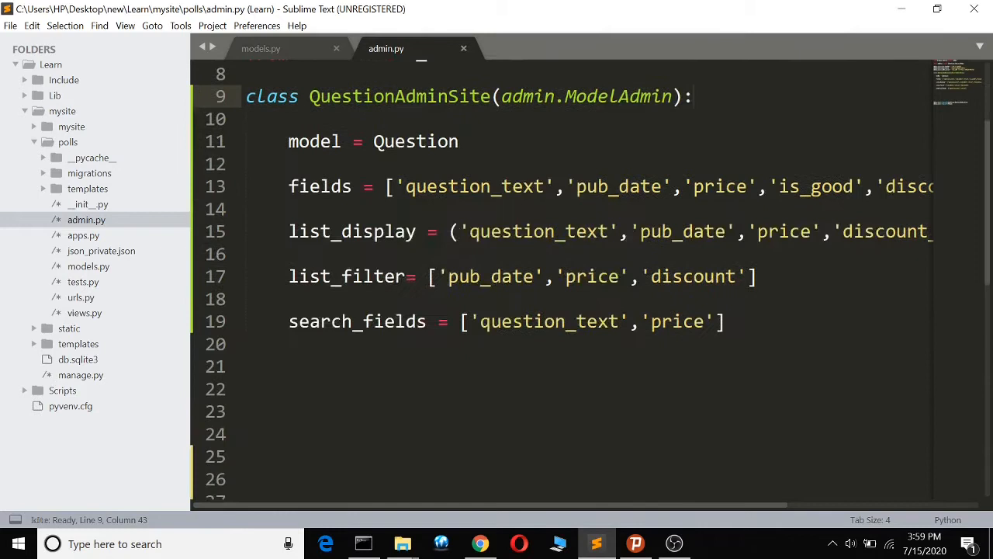
# Append 'was_published_recently' to the list_display tuple, fixing a typo in 'published' along the way.
pyautogui.hscroll(3)
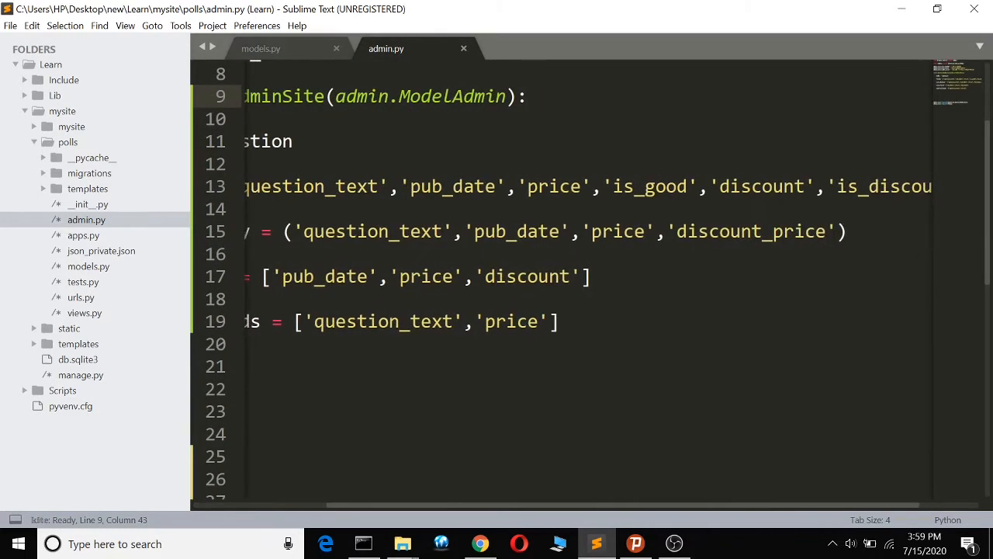
pyautogui.write(",'E'")
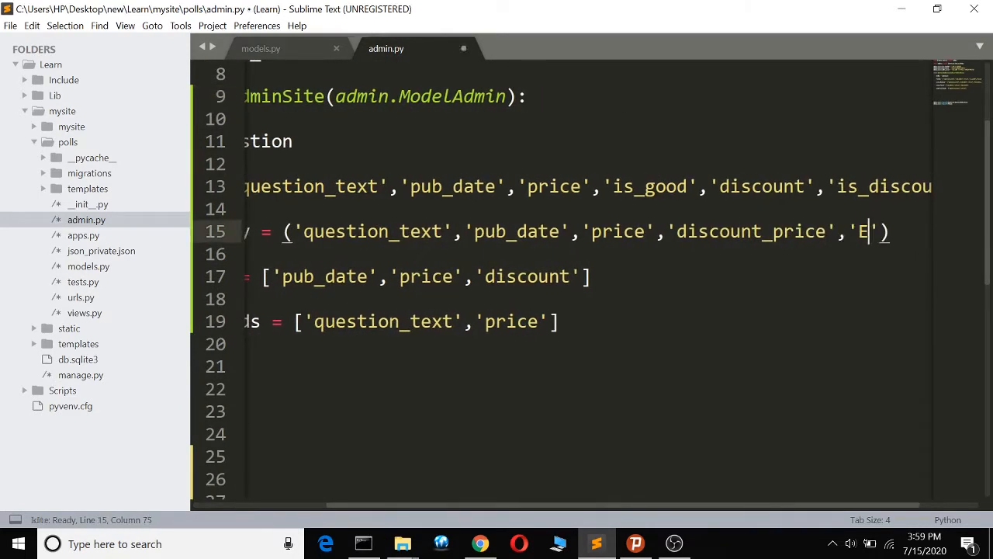
pyautogui.write('was')
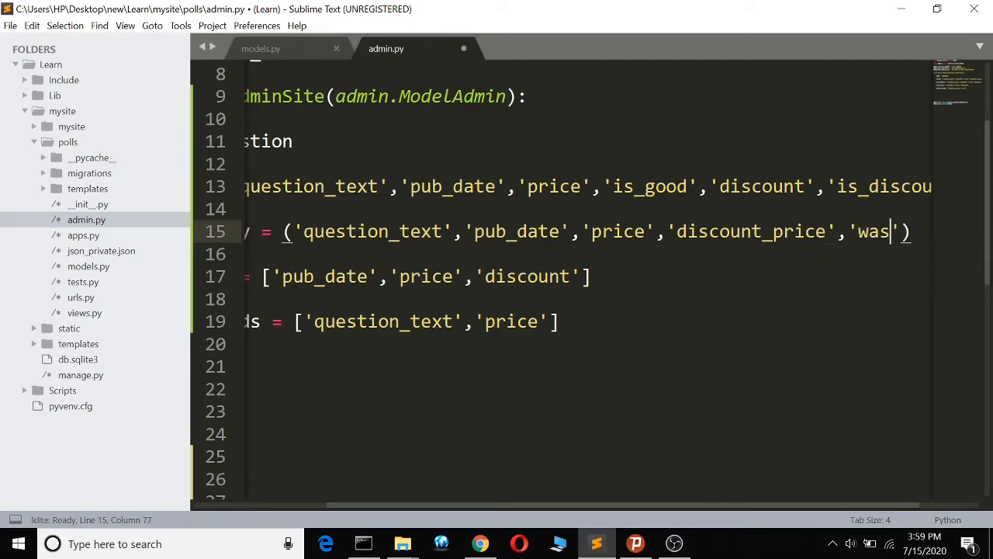
pyautogui.write('_pub')
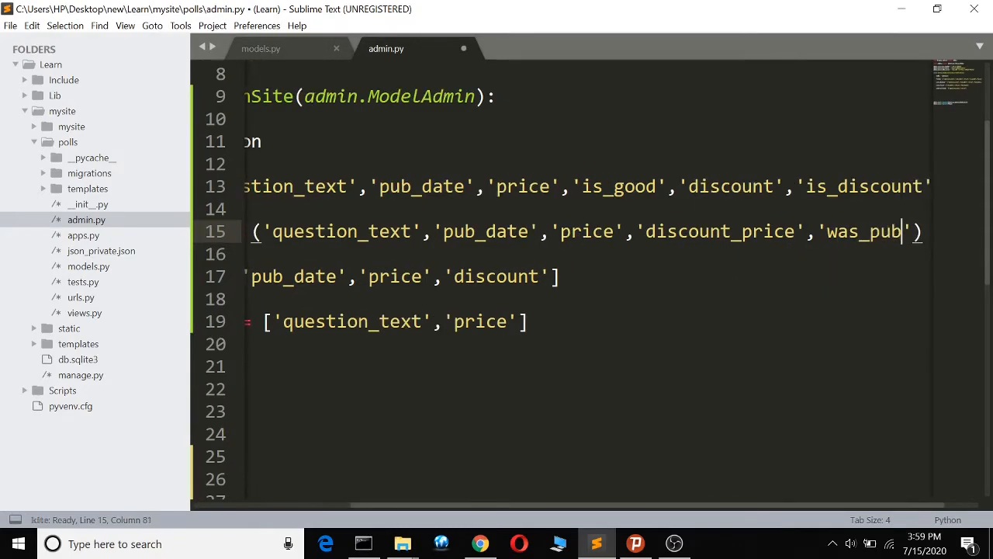
pyautogui.write('liahed')
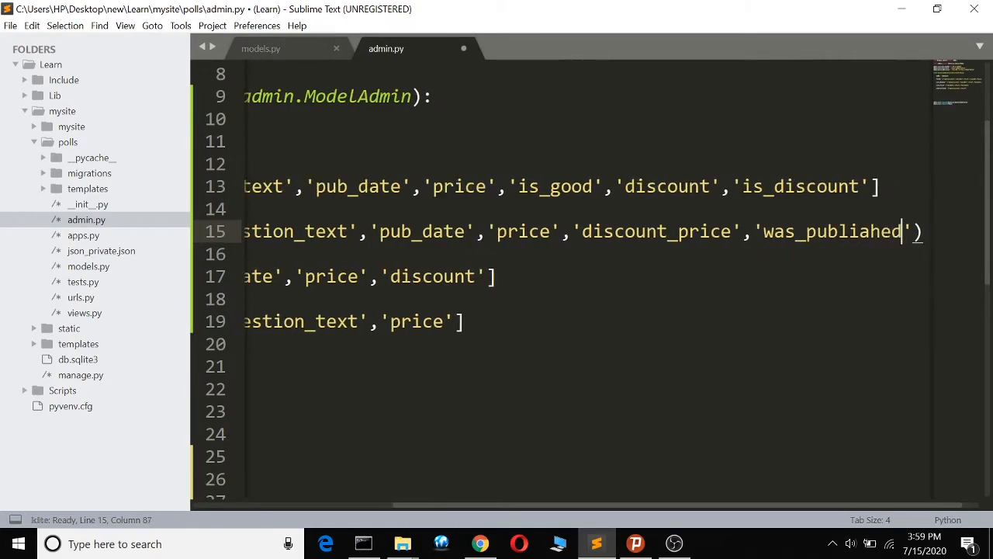
pyautogui.press('BackSpace')
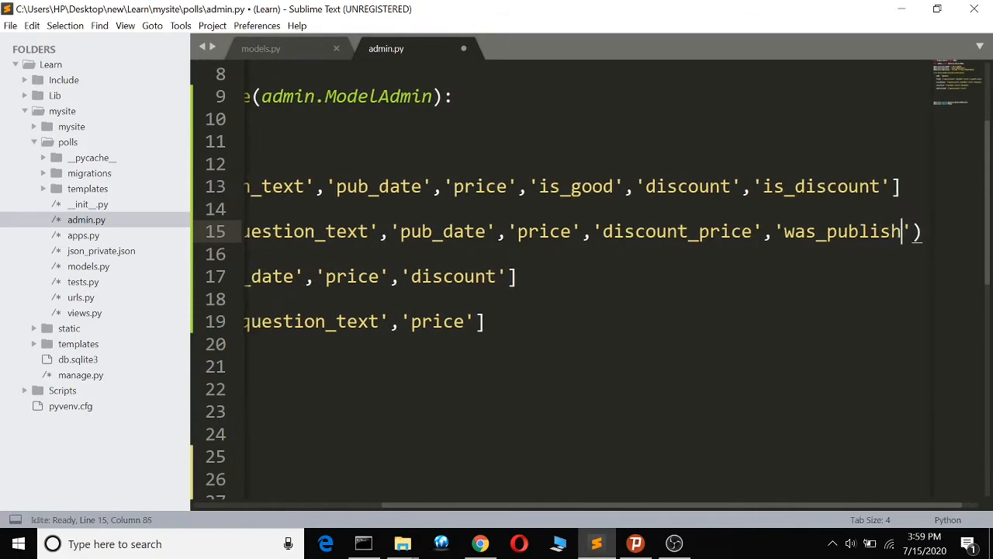
pyautogui.write('ed')
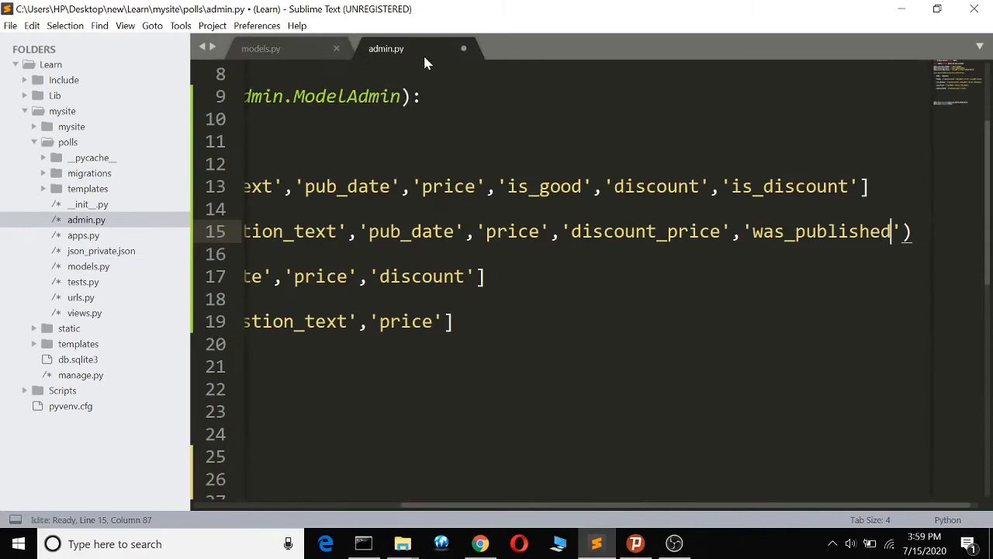
pyautogui.write('_rec')
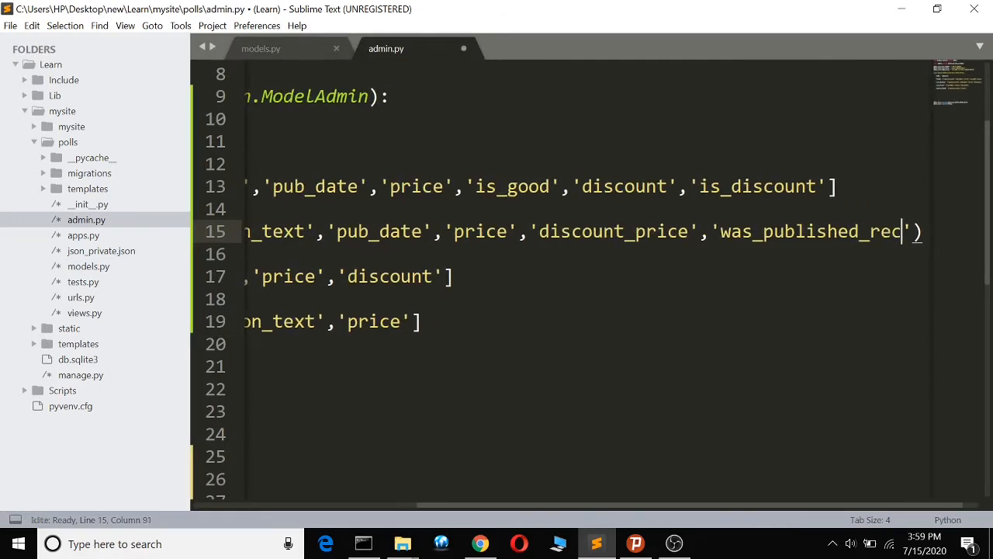
pyautogui.hscroll(-3)
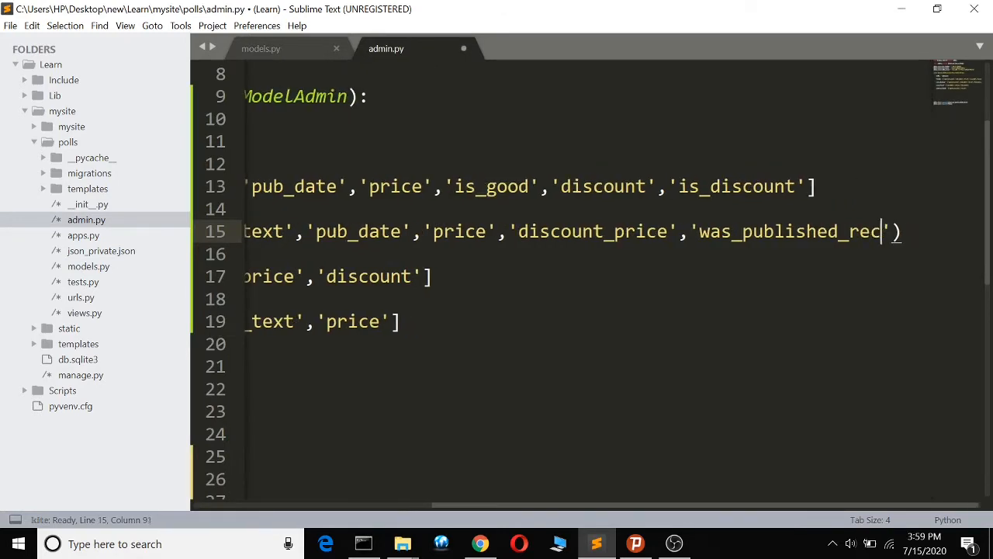
pyautogui.write('ently')
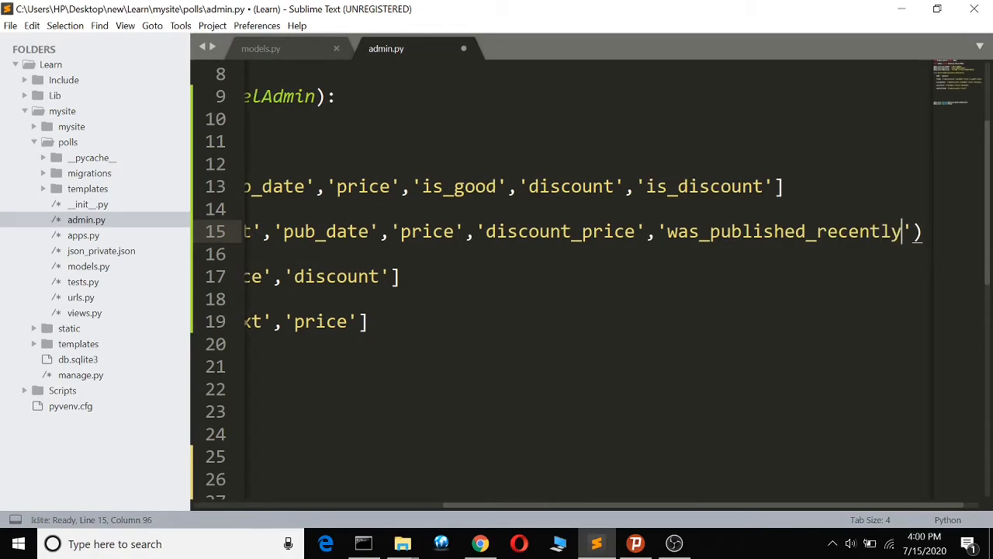
# Reload the admin Questions list in Chrome to see the 'Was published recently' column reading False.
pyautogui.click(480, 543)
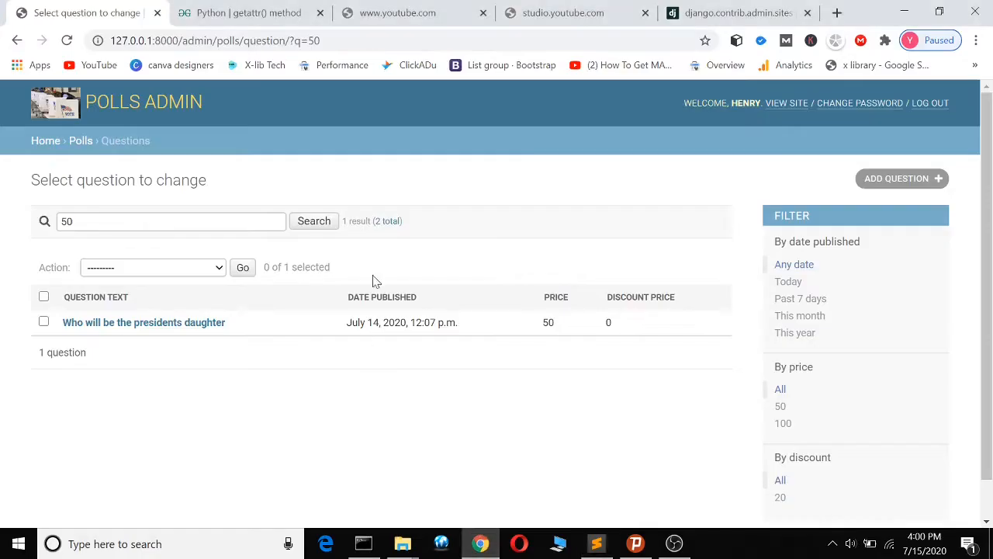
pyautogui.click(67, 40)
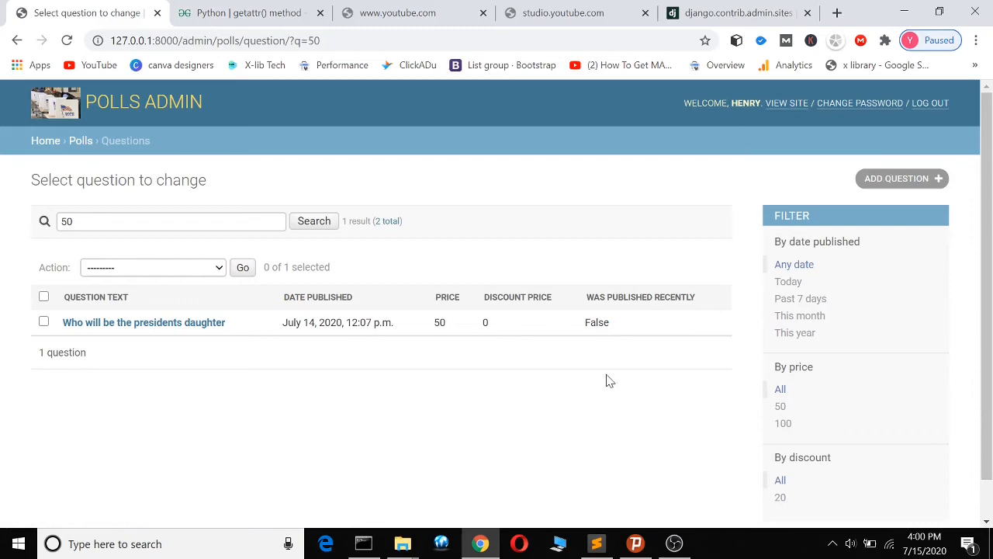
pyautogui.click(596, 543)
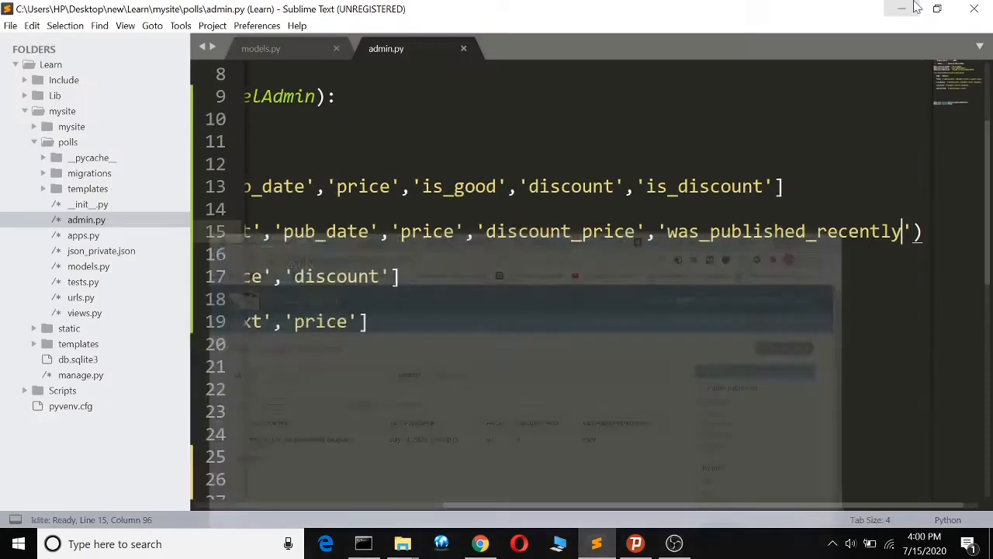
# Add 'was_published_recently.boolean = True' in models.py and recheck the admin list.
pyautogui.click(261, 48)
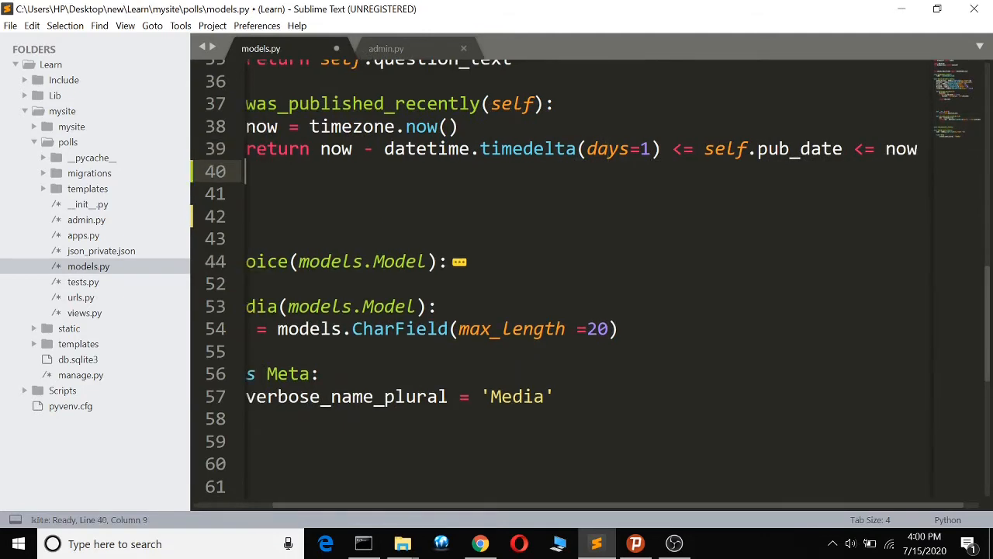
pyautogui.write('was_published_recently')
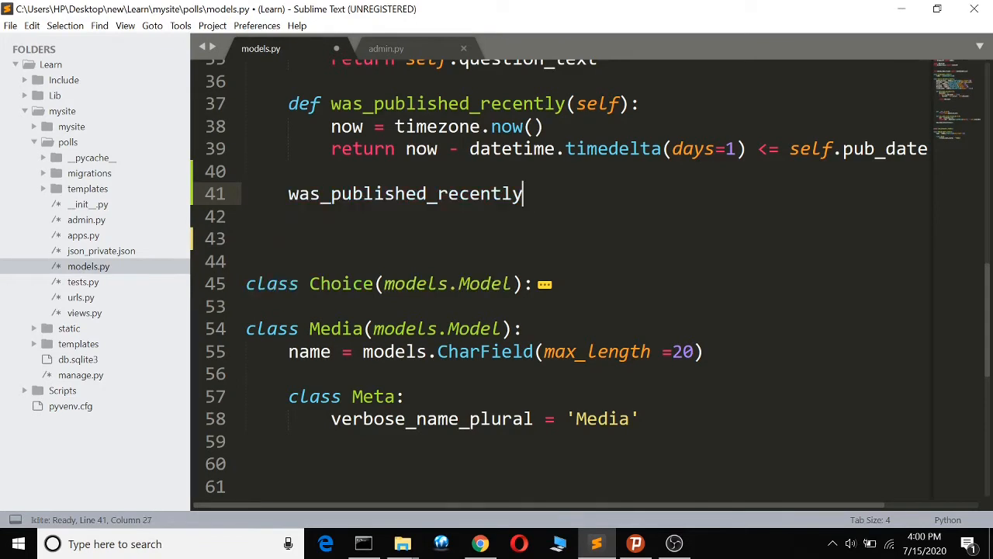
pyautogui.write('.b')
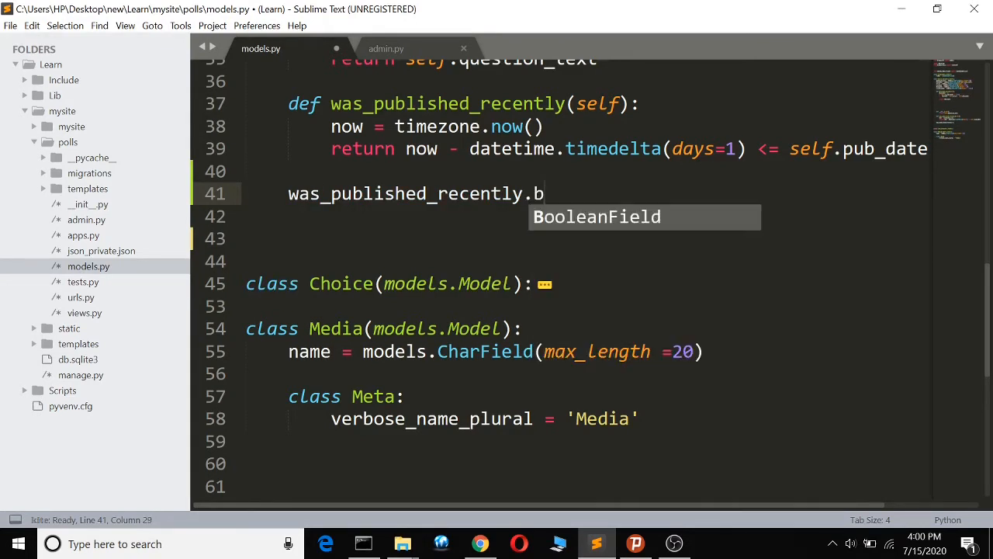
pyautogui.write('o')
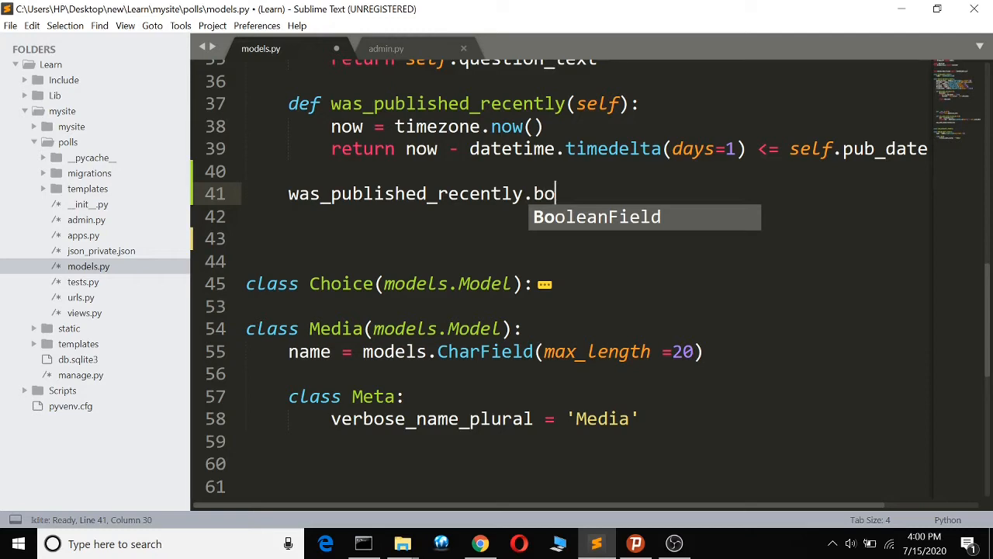
pyautogui.write('olean')
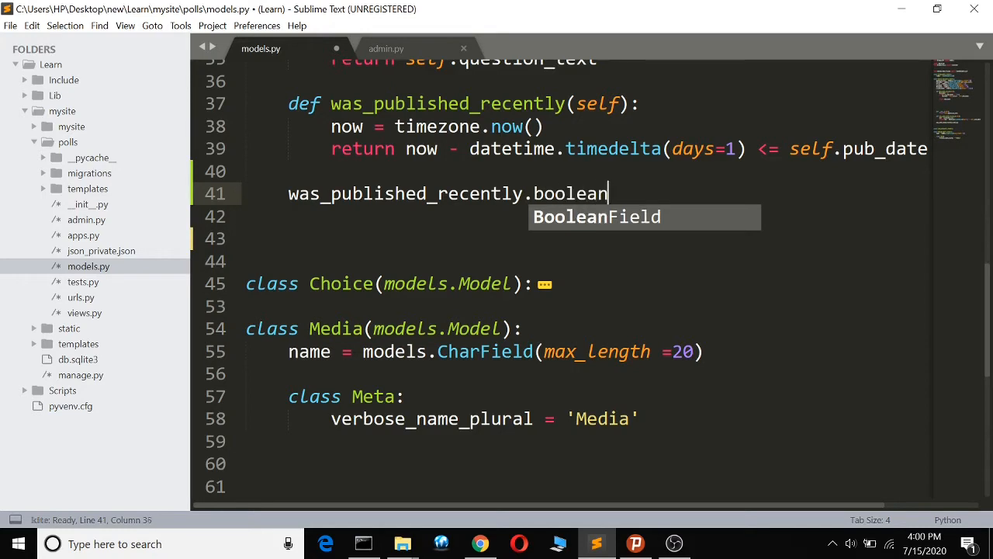
pyautogui.write('= True')
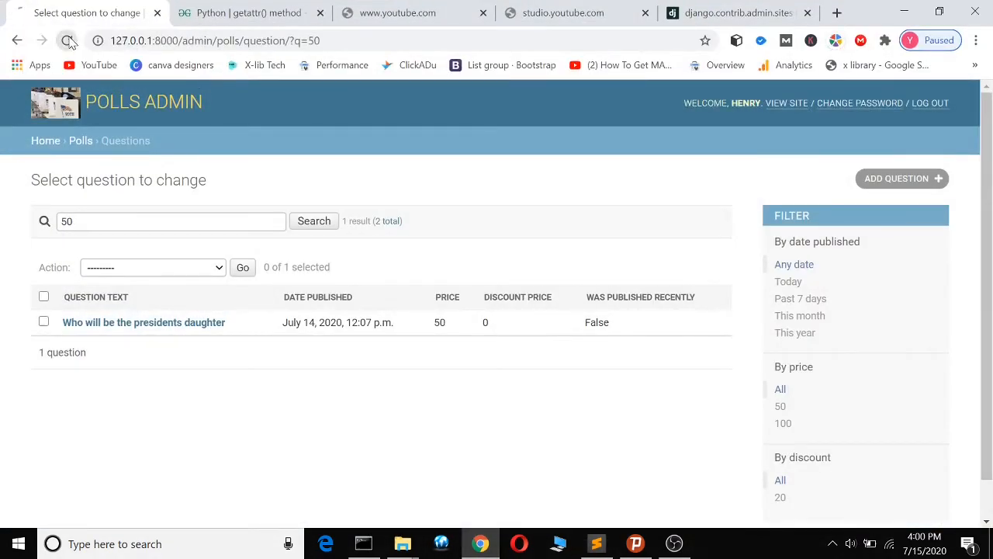
pyautogui.click(67, 41)
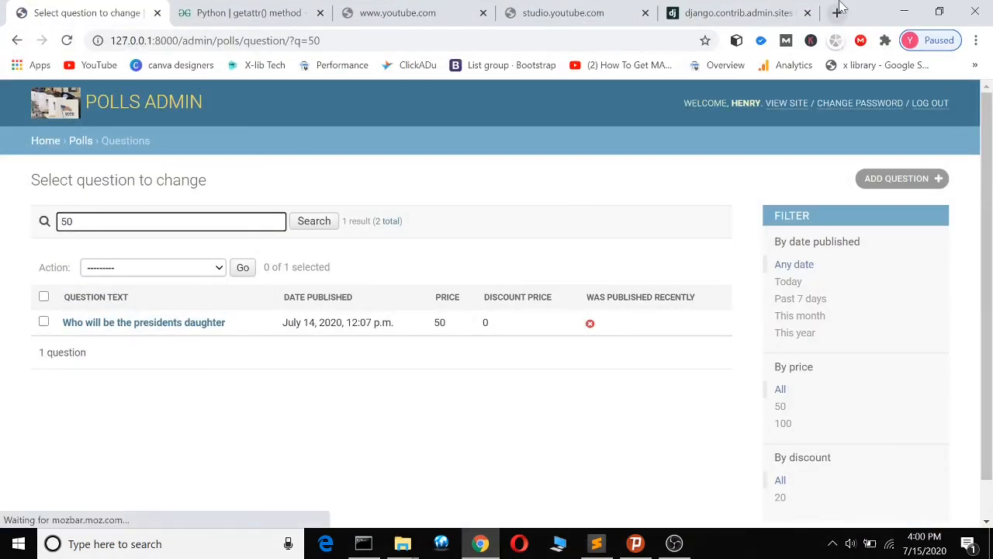
pyautogui.click(596, 543)
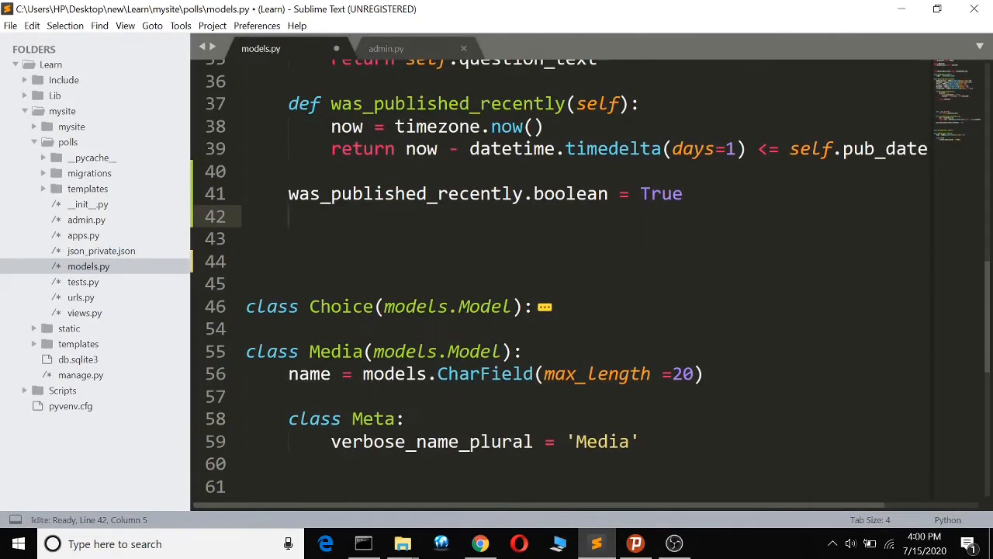
# Add was_published_recently.short_description = 'published recently' in models.py and save.
pyautogui.write('was_published_recently.')
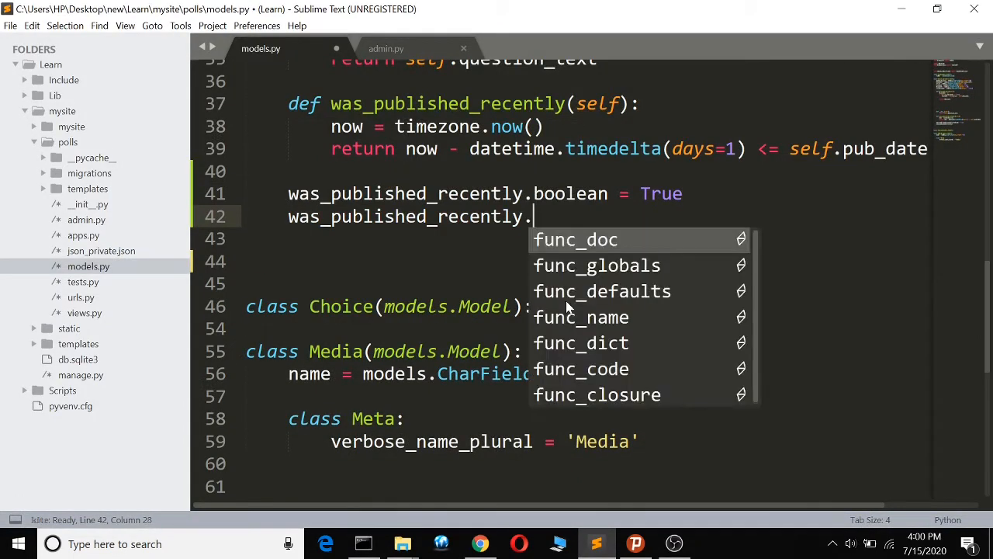
pyautogui.write('short_desv')
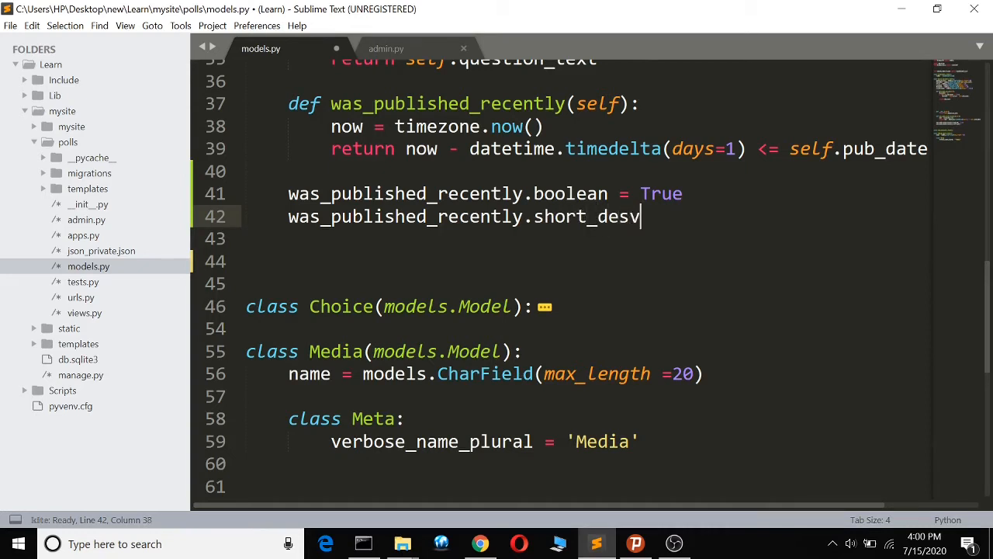
pyautogui.write('rip')
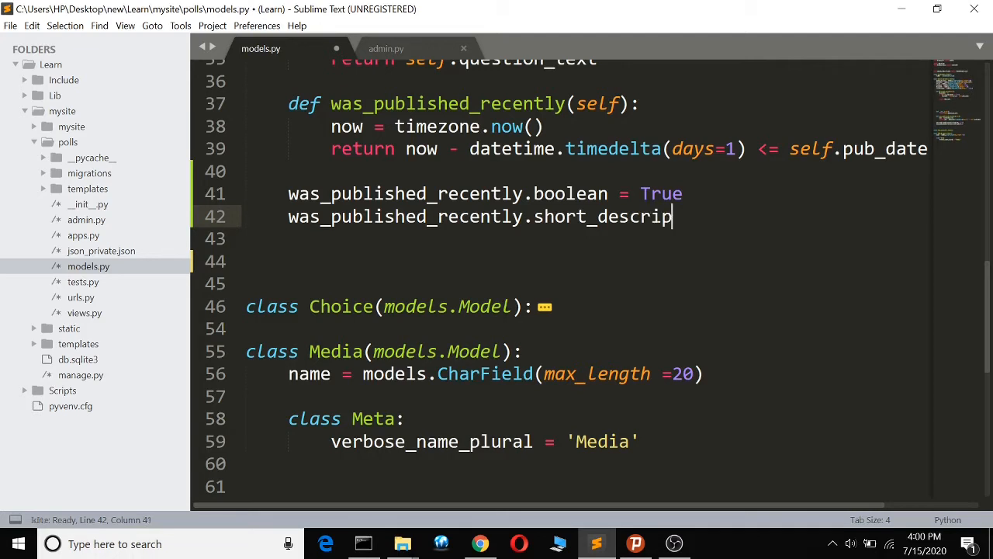
pyautogui.write("tion = ''")
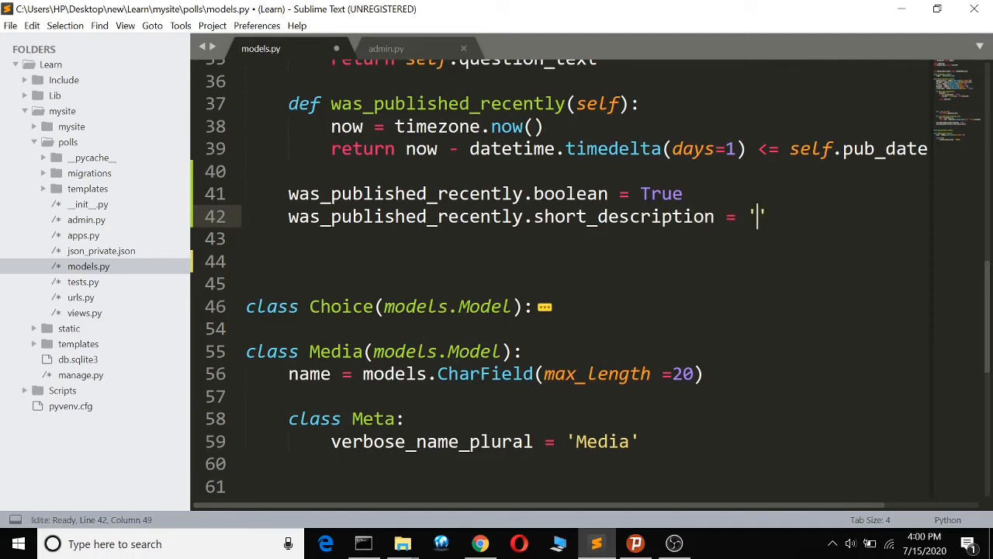
pyautogui.write('Pub')
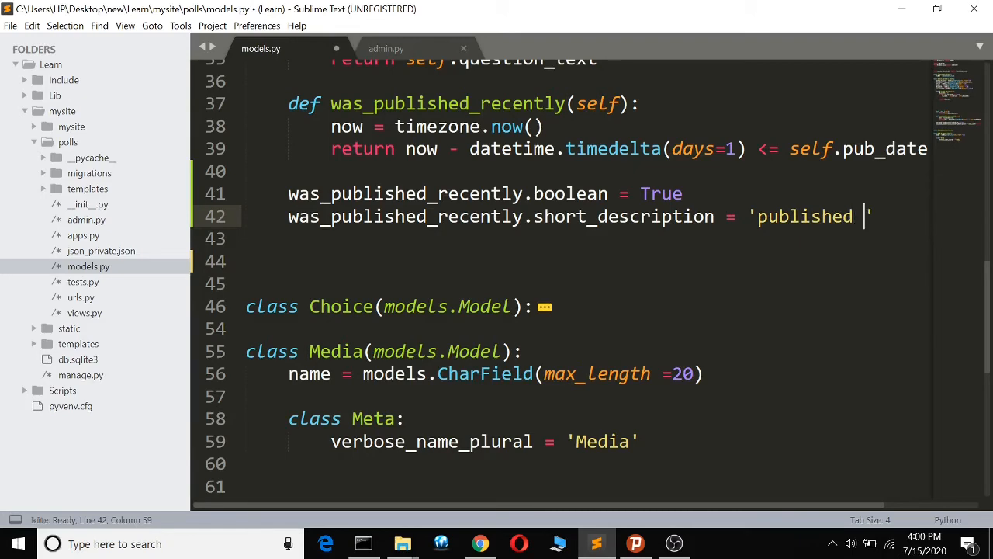
pyautogui.write('recen')
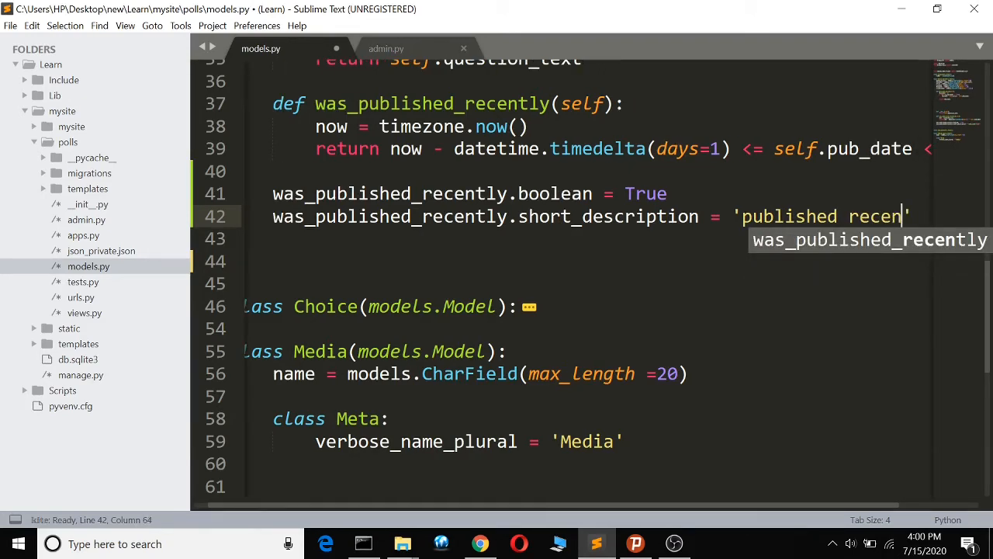
pyautogui.write('tle')
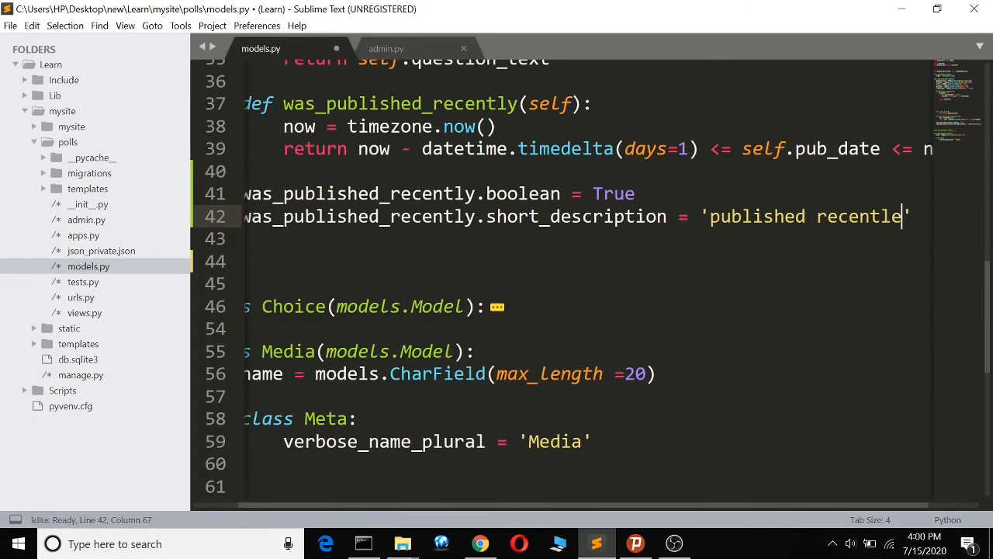
pyautogui.press('ctrl+s')
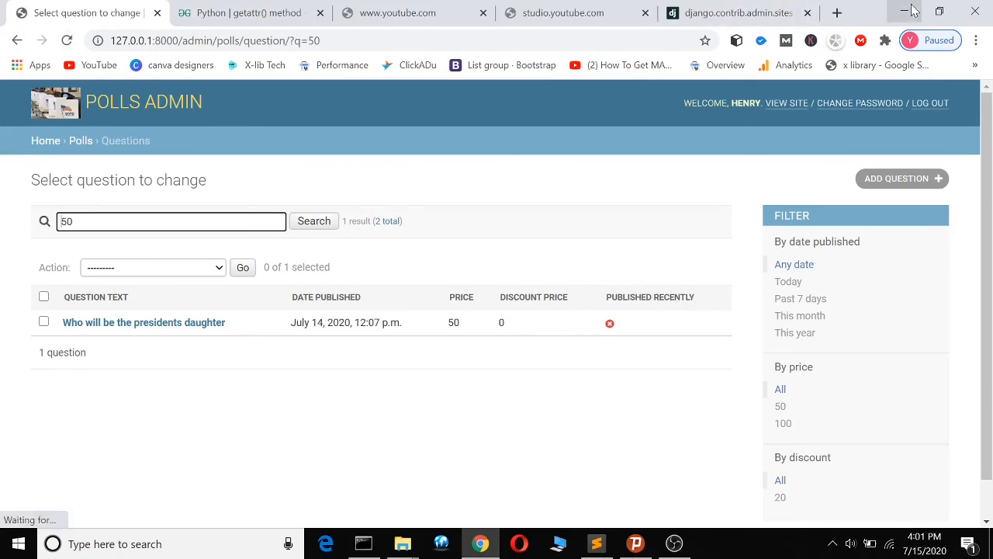
# Return to Sublime Text after confirming the 'Published recently' column header in the admin.
pyautogui.click(596, 544)
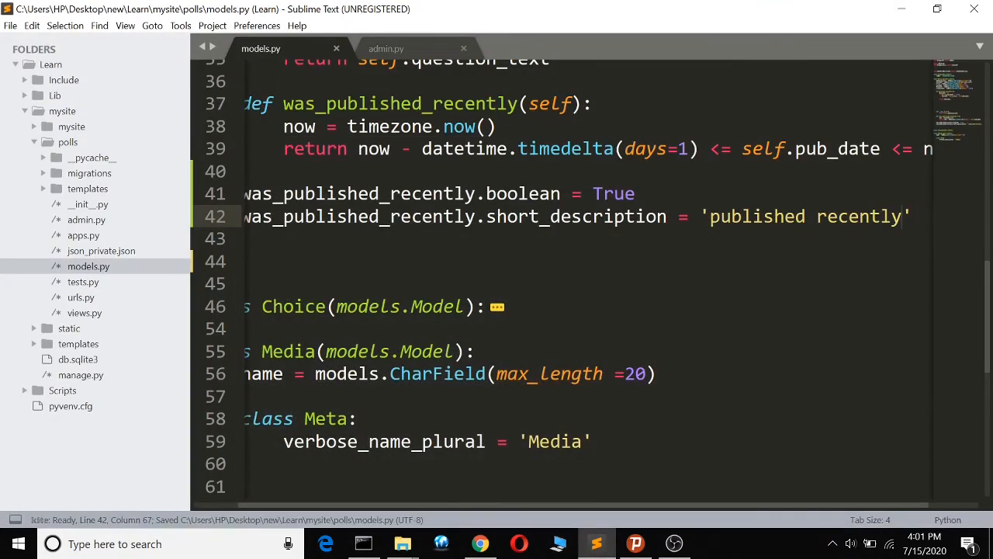